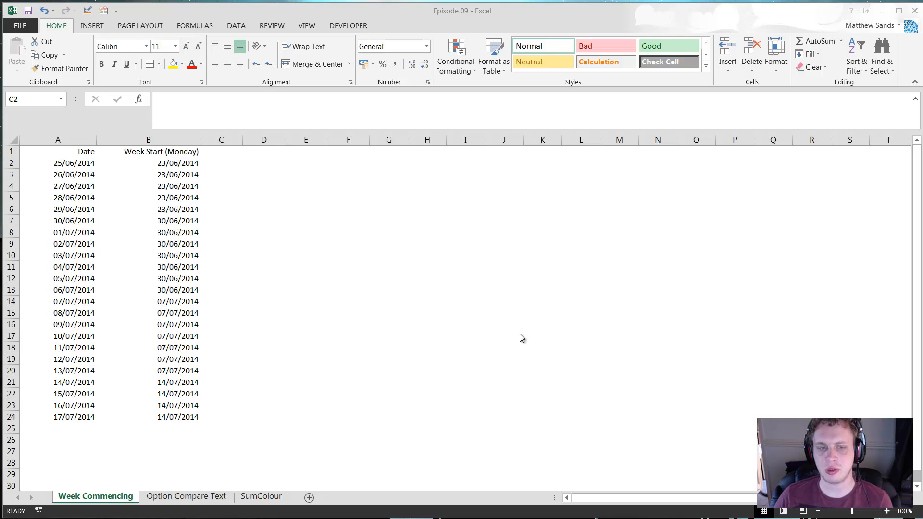
mouse_move(197, 393)
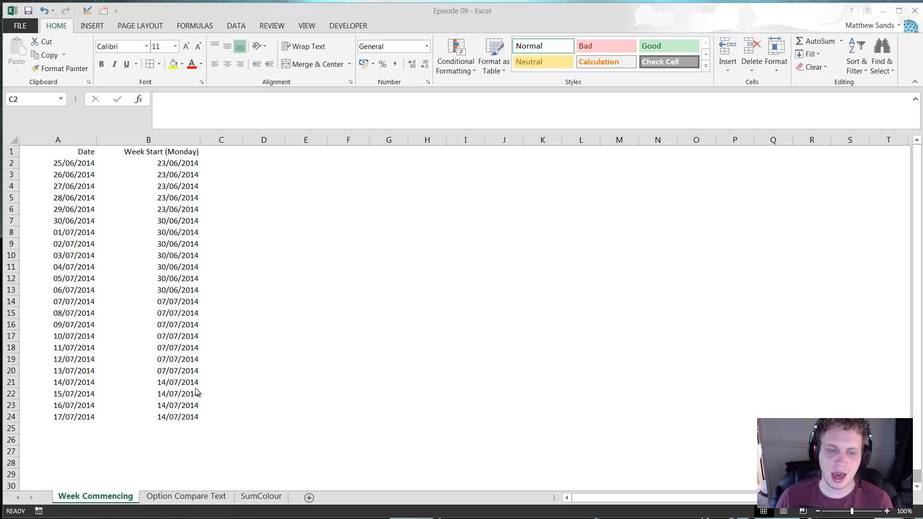
Review the WeekStart formulas in B3, B2 and B5, then go to the Option Compare Text sheet
click(221, 163)
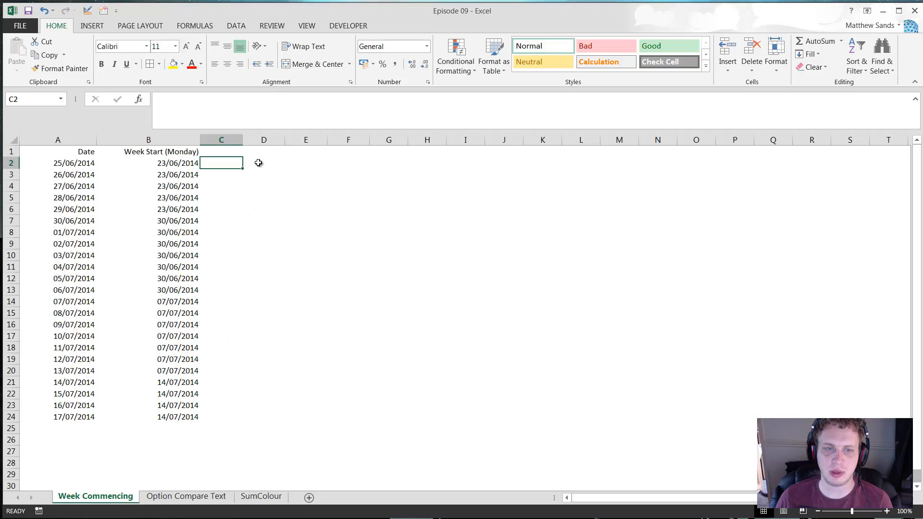
click(263, 151)
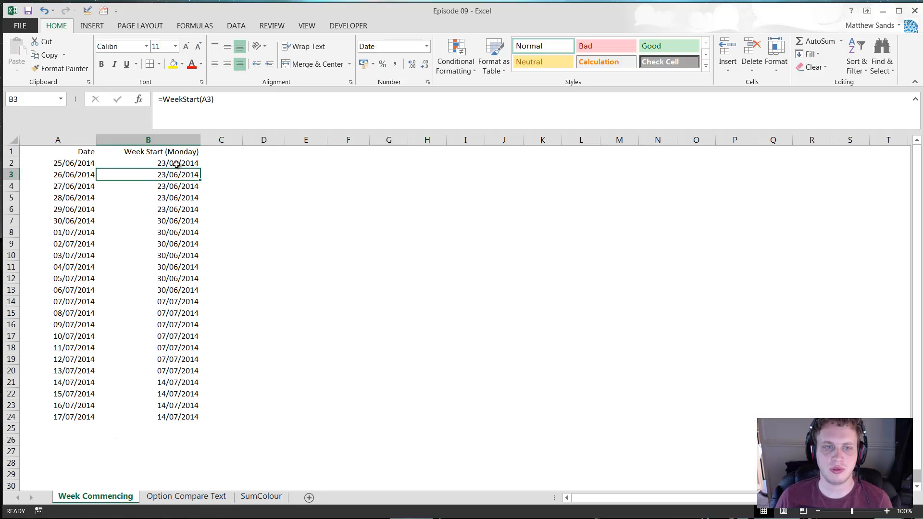
click(147, 163)
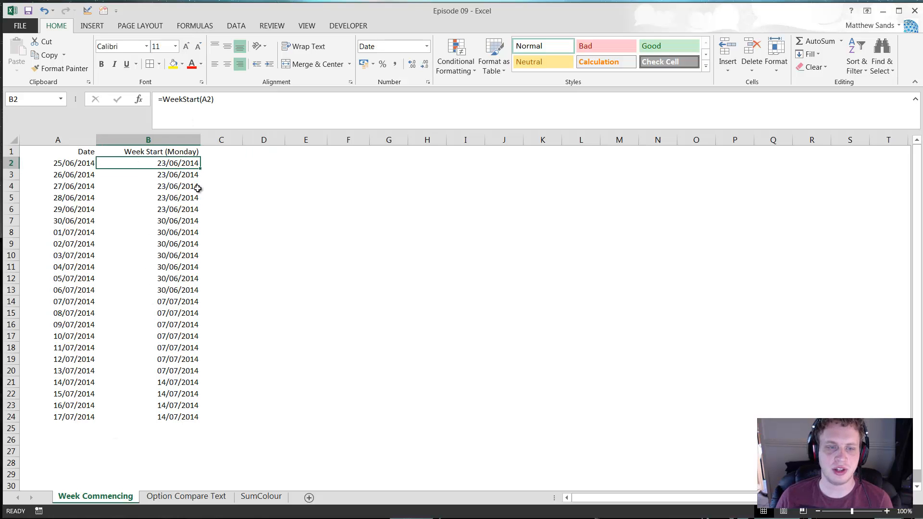
click(147, 197)
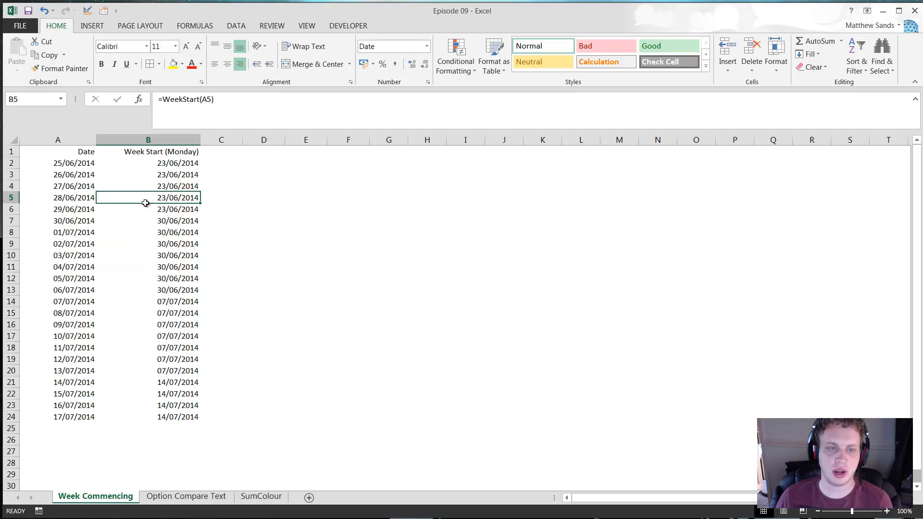
click(186, 496)
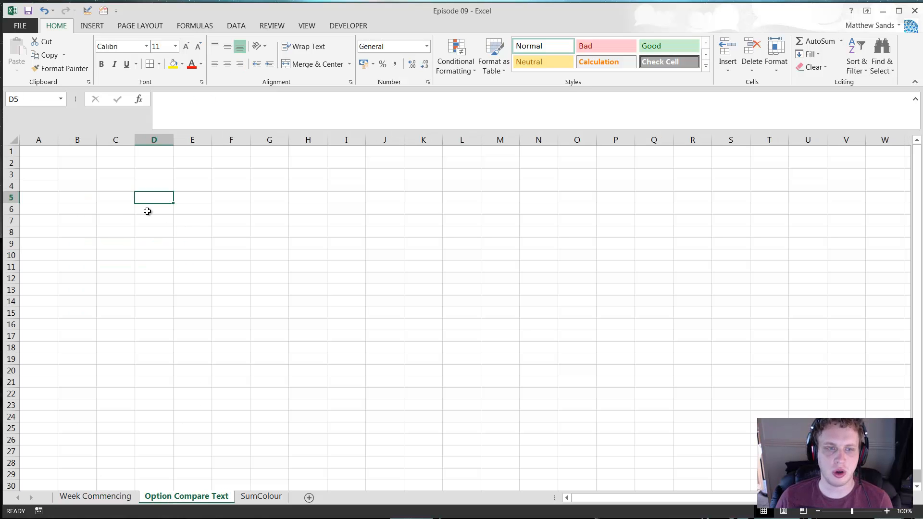
click(77, 196)
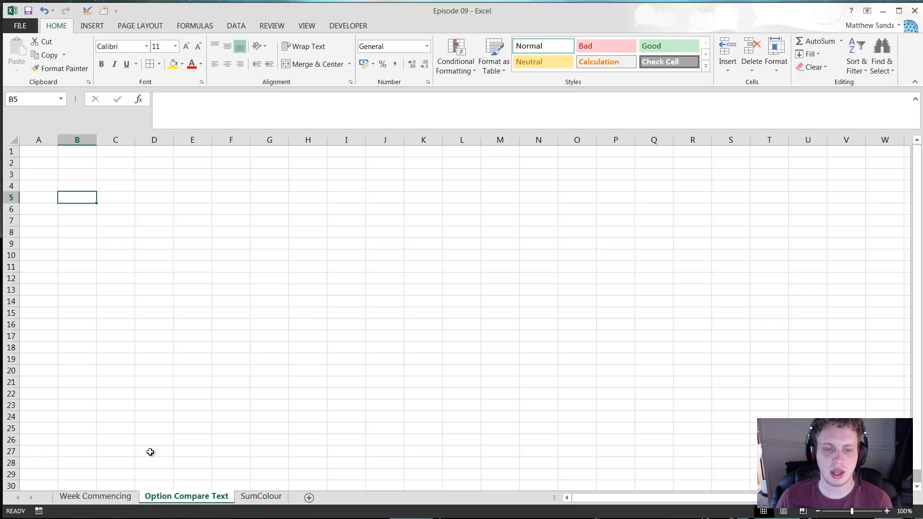
click(76, 163)
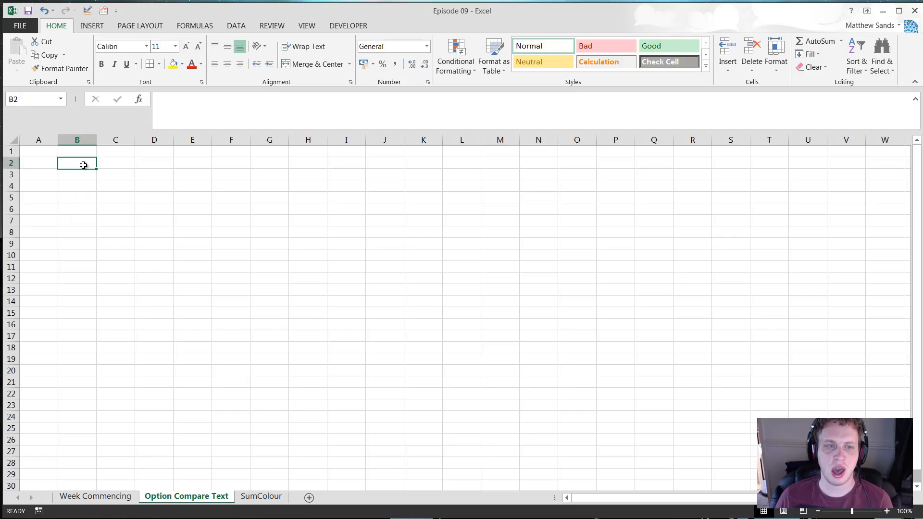
click(115, 209)
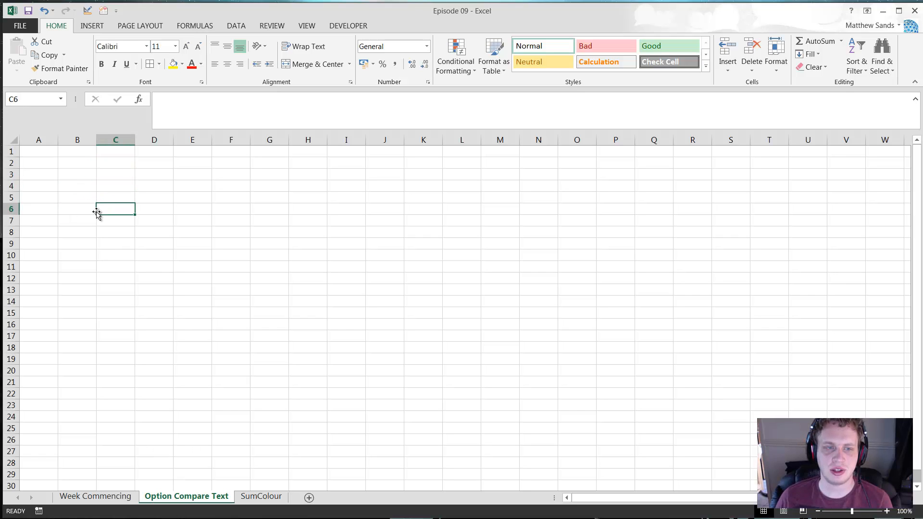
mouse_move(89, 217)
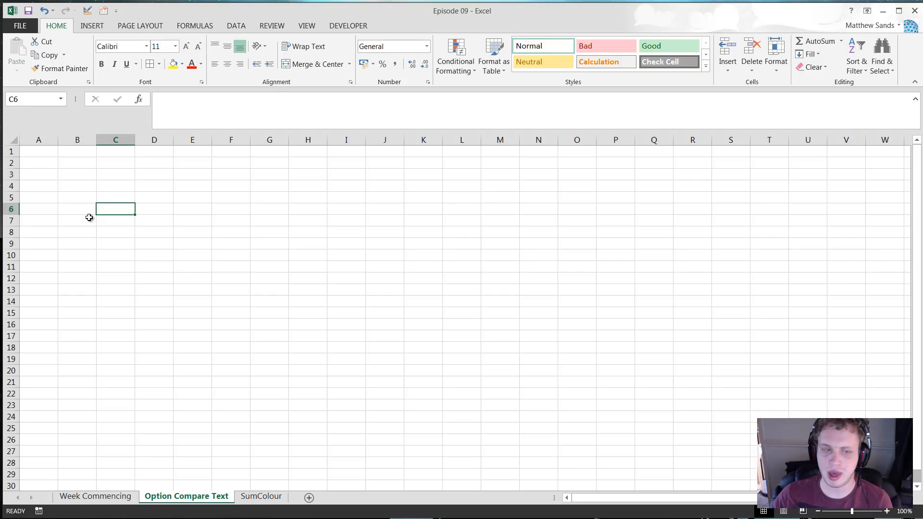
click(261, 496)
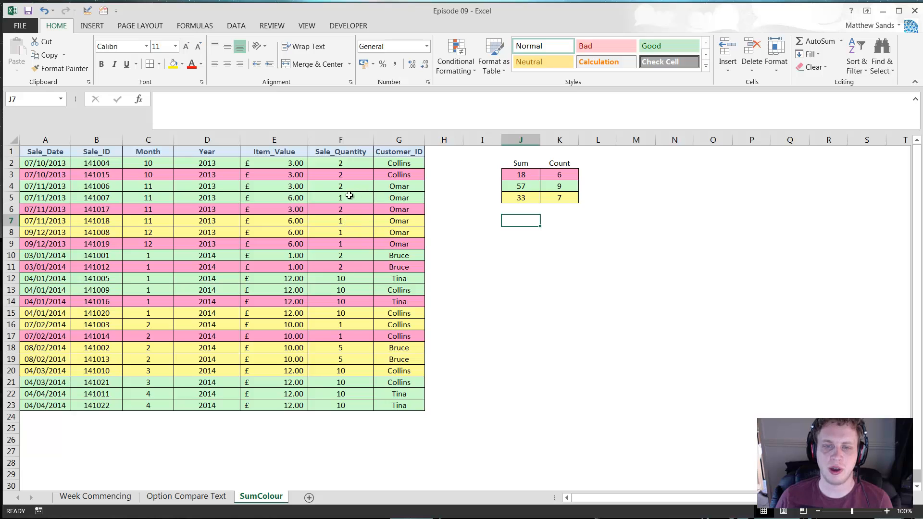
mouse_move(288, 204)
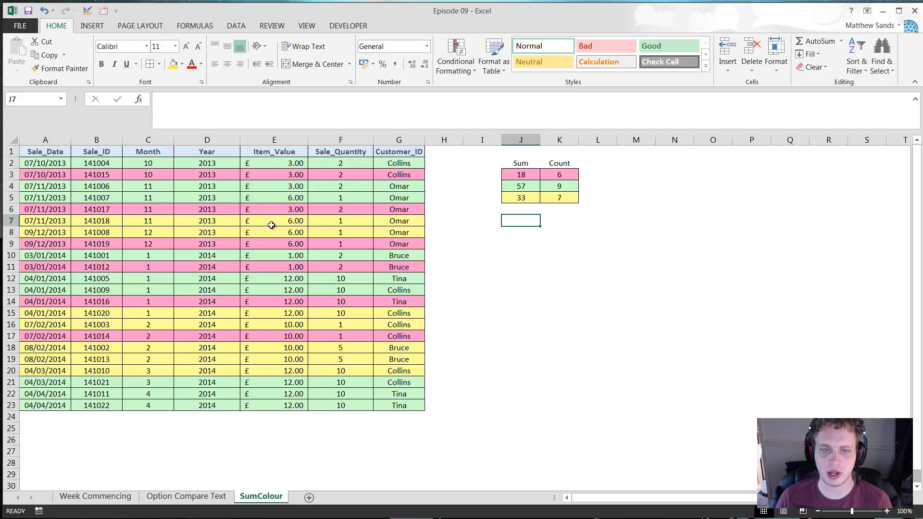
Go from the SumColour sheet back to the Week Commencing sheet
click(95, 496)
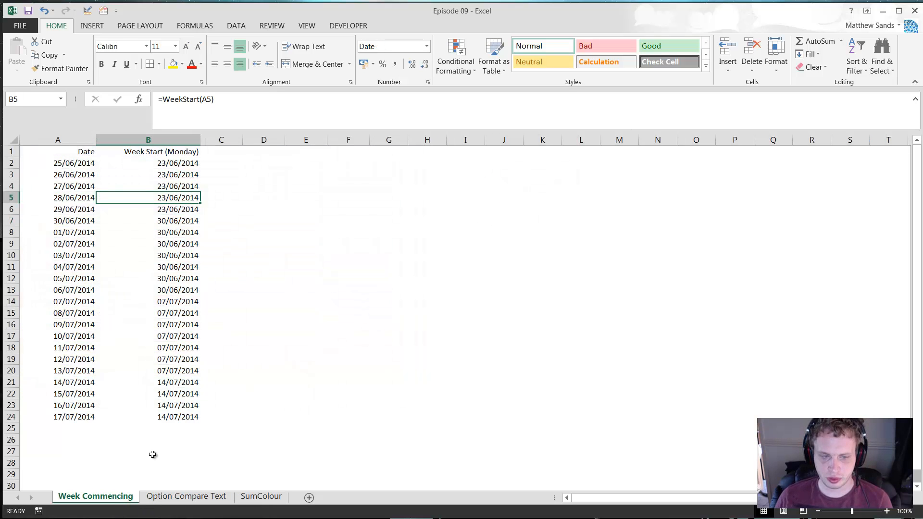
click(263, 163)
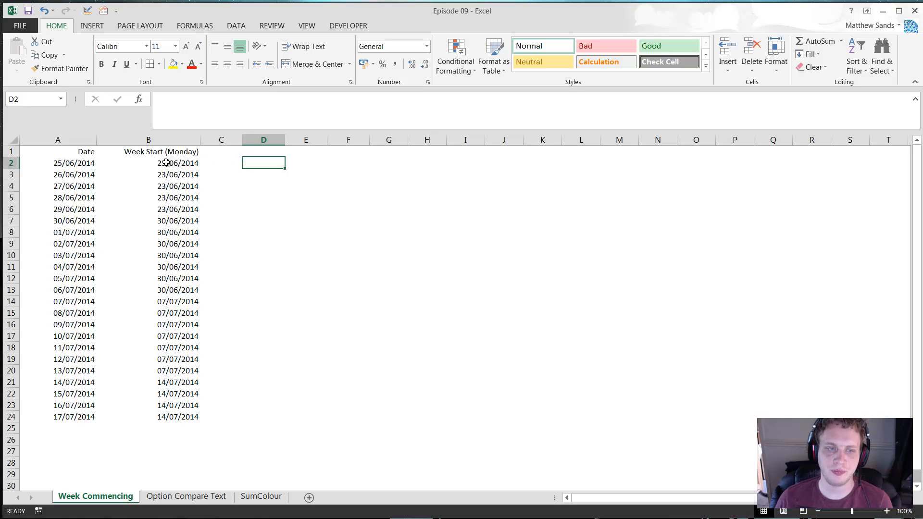
click(58, 139)
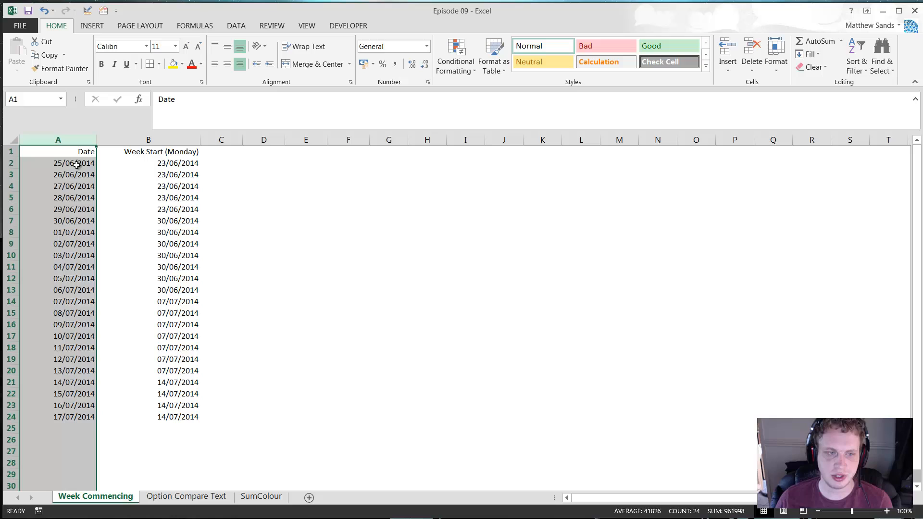
click(148, 139)
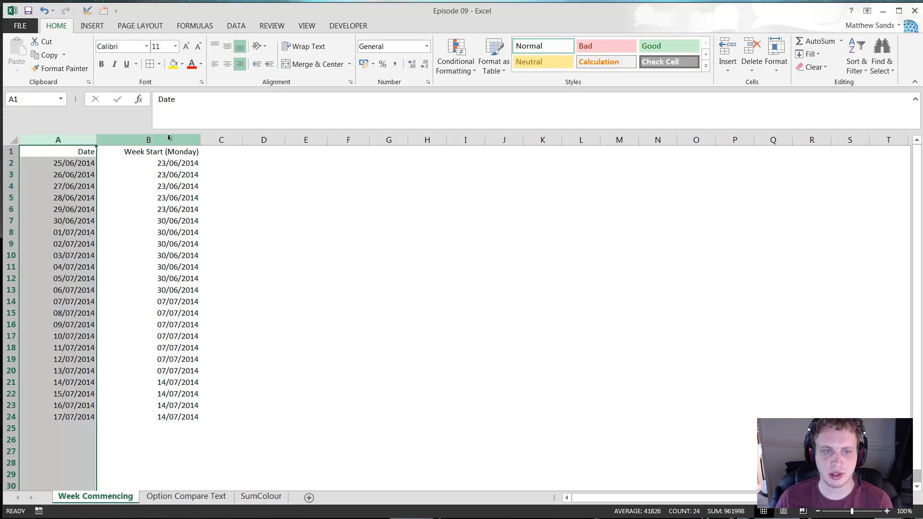
click(148, 163)
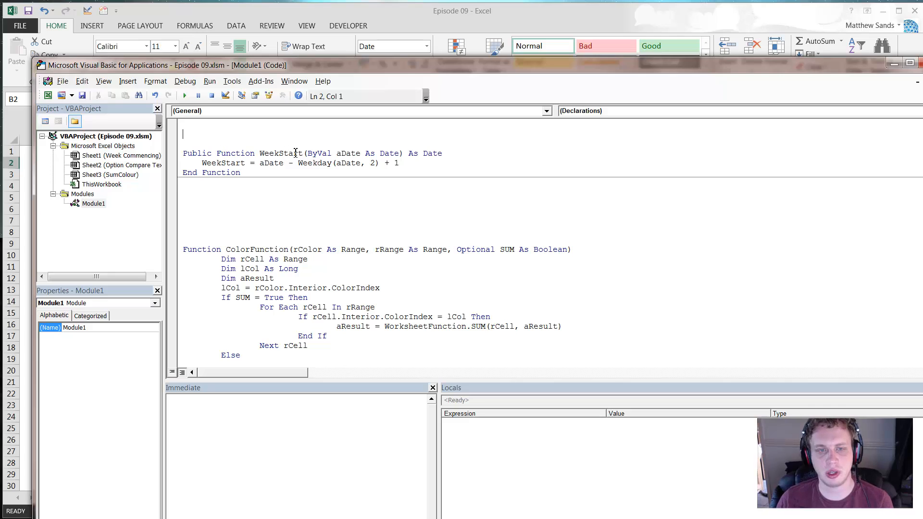
mouse_move(434, 153)
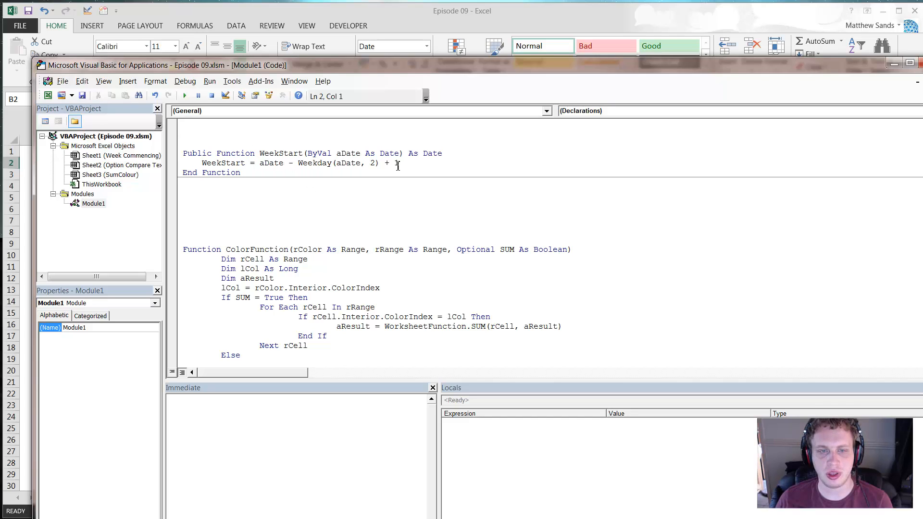
Retype the final 1 in Module1's WeekStart formula line so it still ends in + 1
text(1)
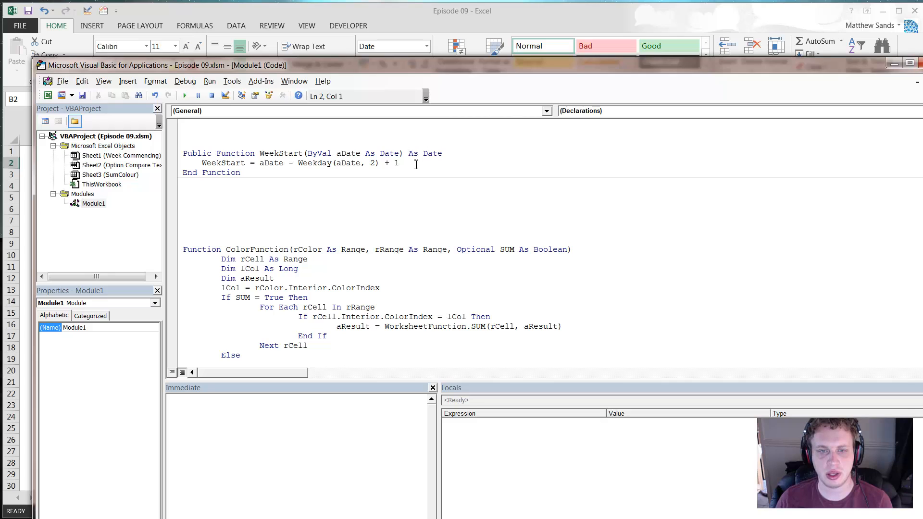
click(328, 153)
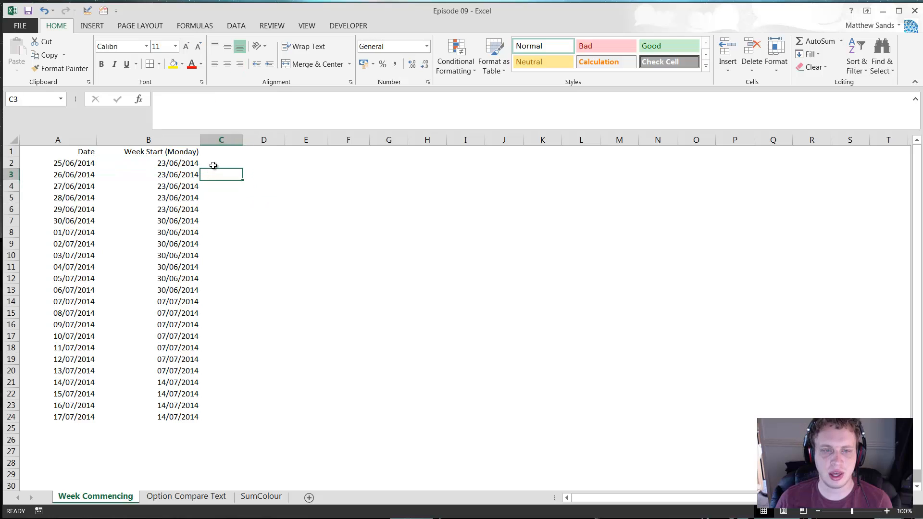
click(221, 163)
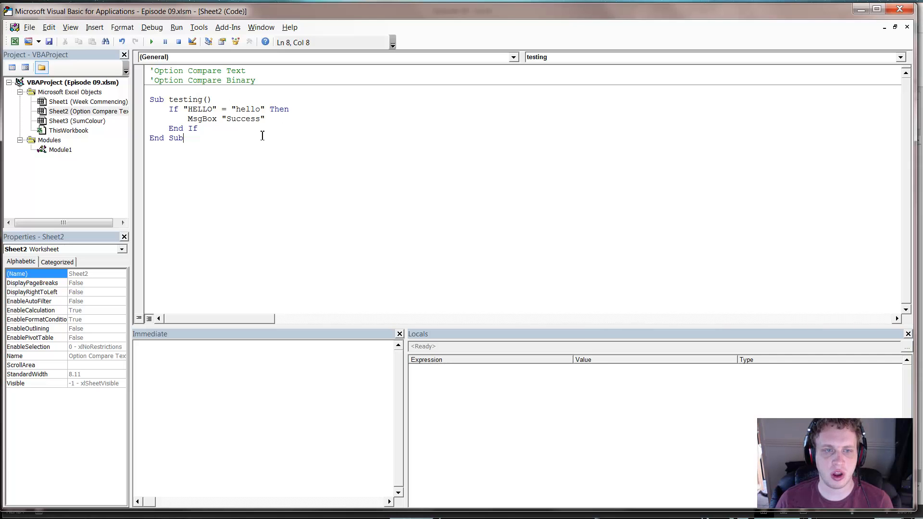
Point out the HELLO versus hello comparison in Sheet2's testing macro
click(212, 99)
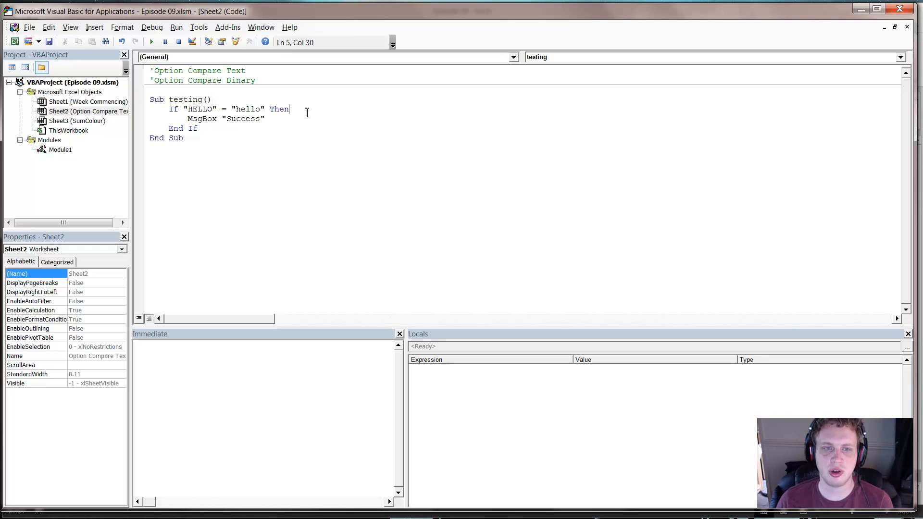
mouse_move(306, 112)
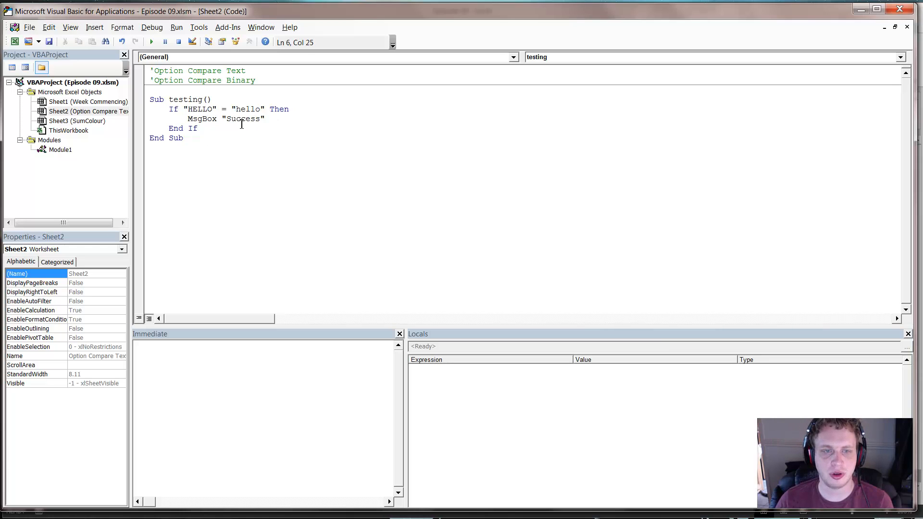
mouse_move(253, 112)
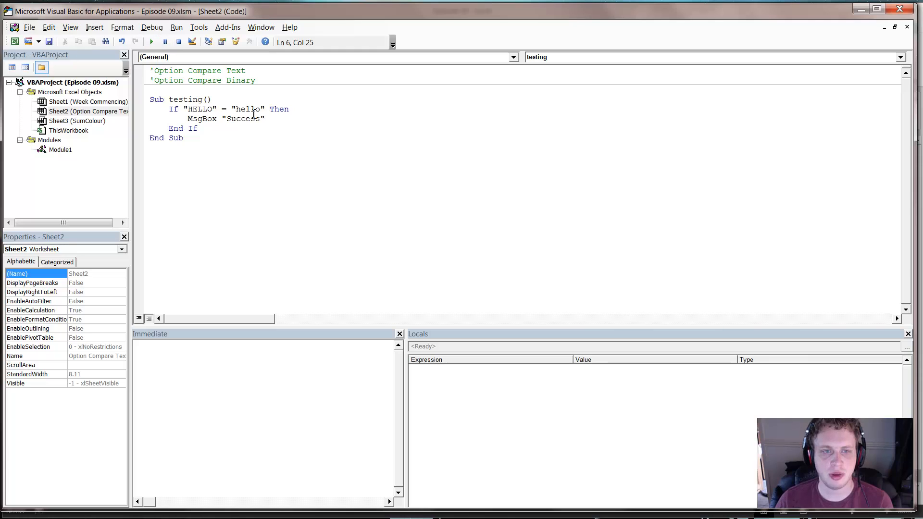
click(150, 42)
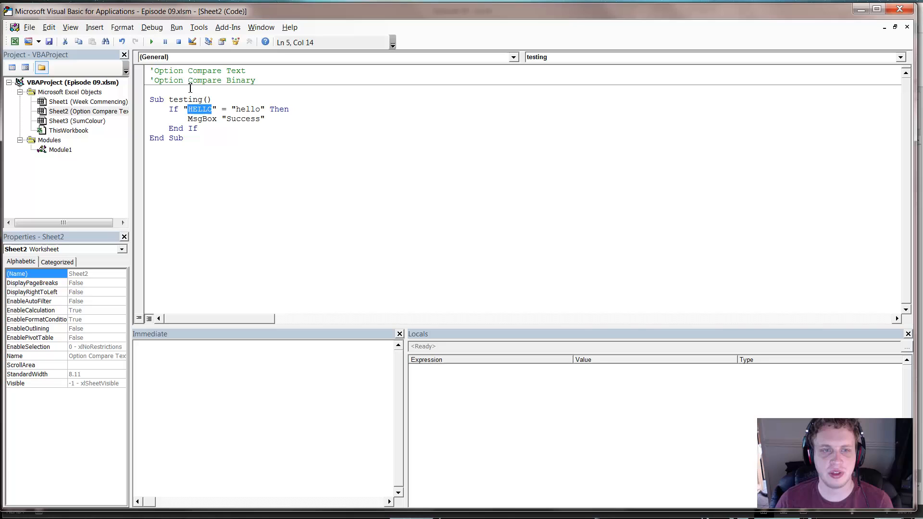
mouse_move(202, 112)
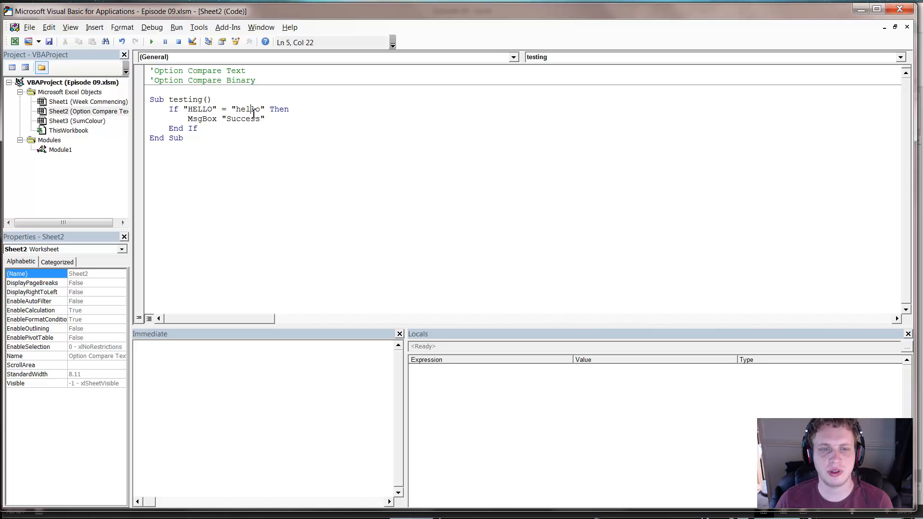
double_click(246, 109)
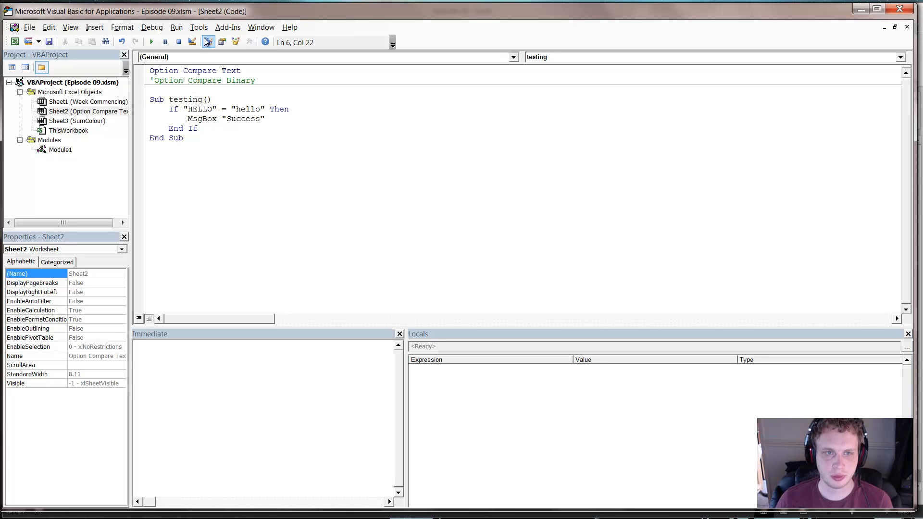
Run the testing macro and dismiss its Success message
click(151, 41)
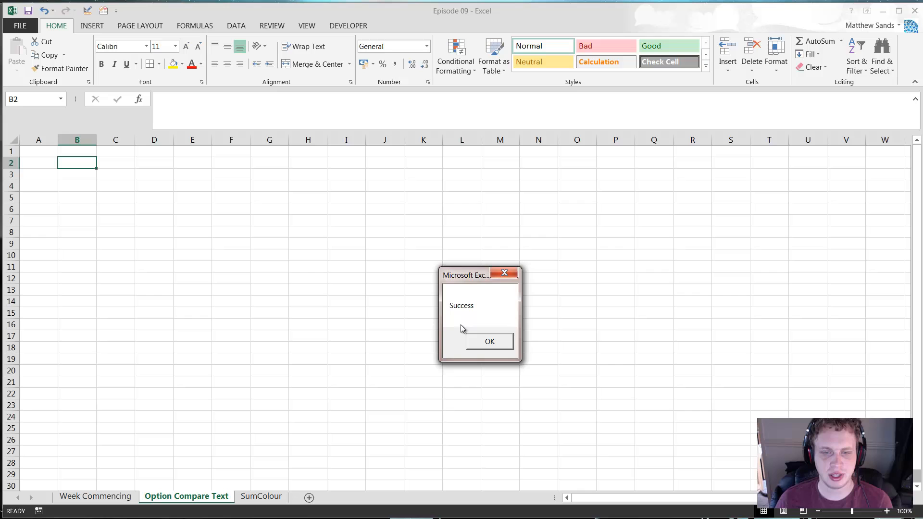
click(489, 341)
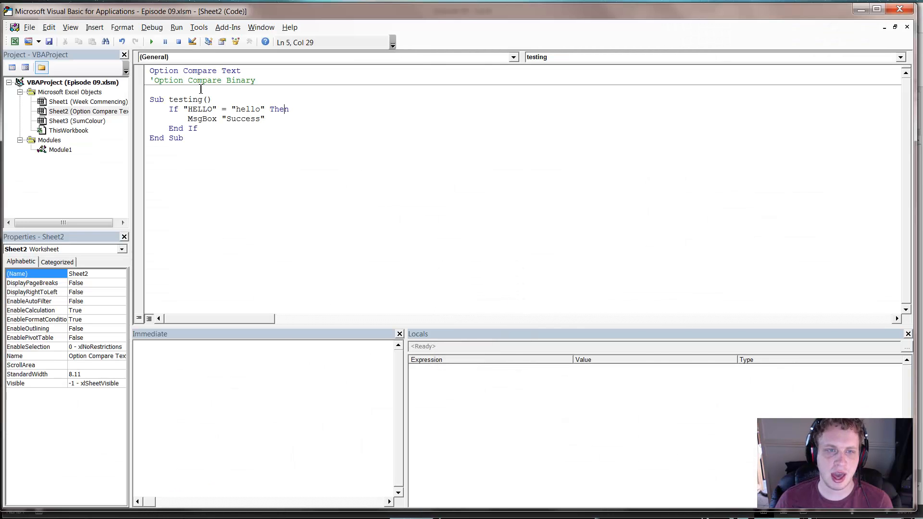
mouse_move(231, 121)
text(')
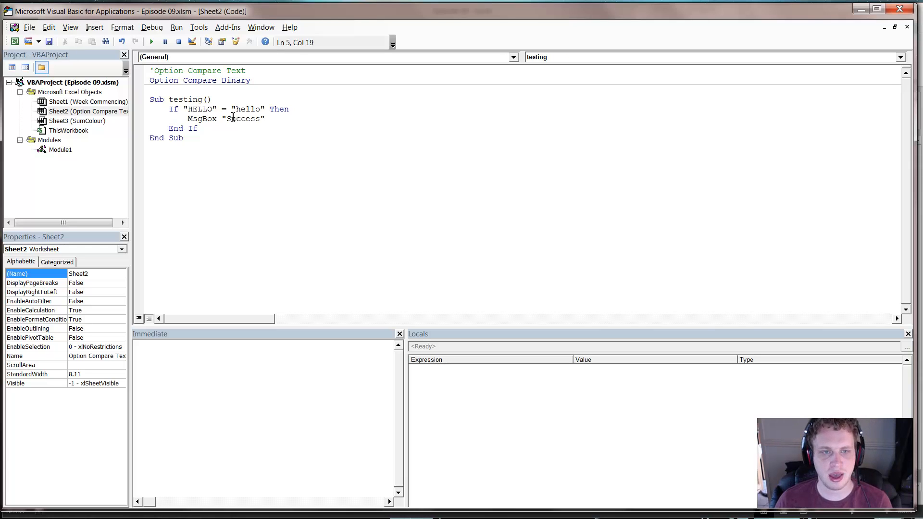
Highlight the Option Compare Binary line and the commented-out Option Compare Text line
click(198, 138)
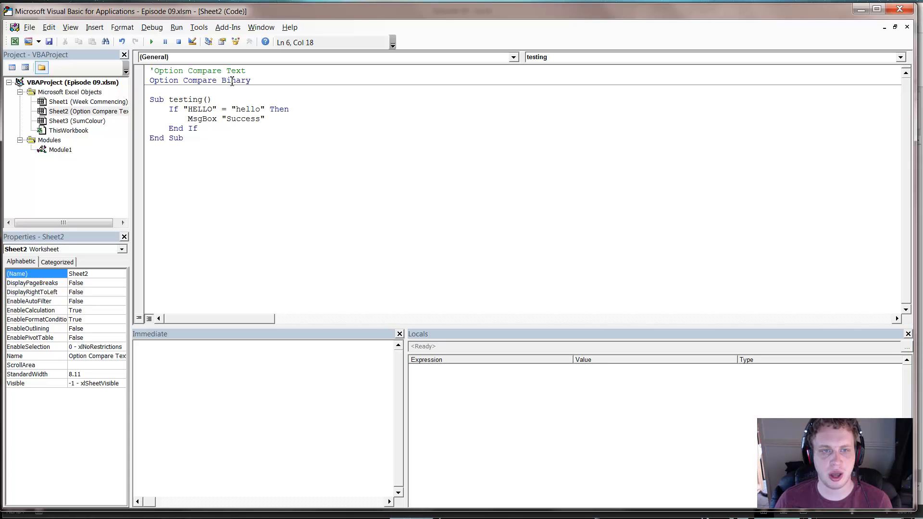
double_click(199, 80)
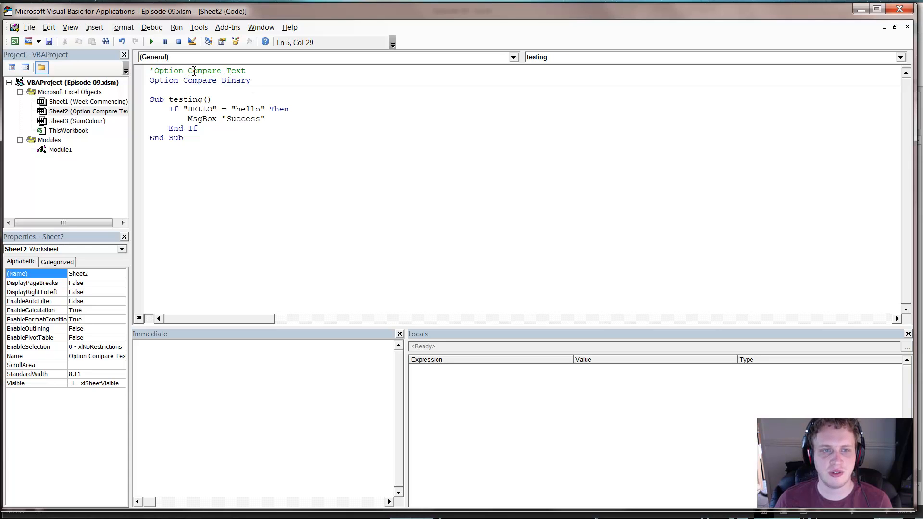
double_click(204, 71)
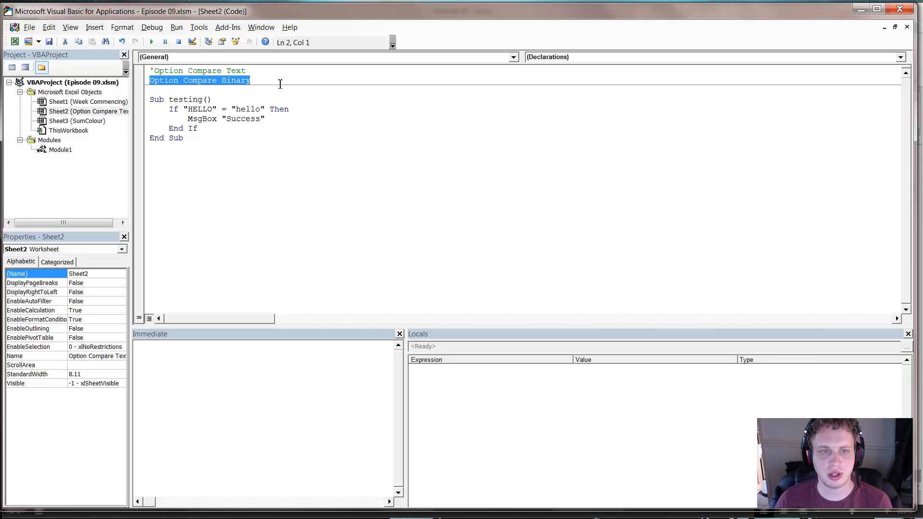
click(152, 41)
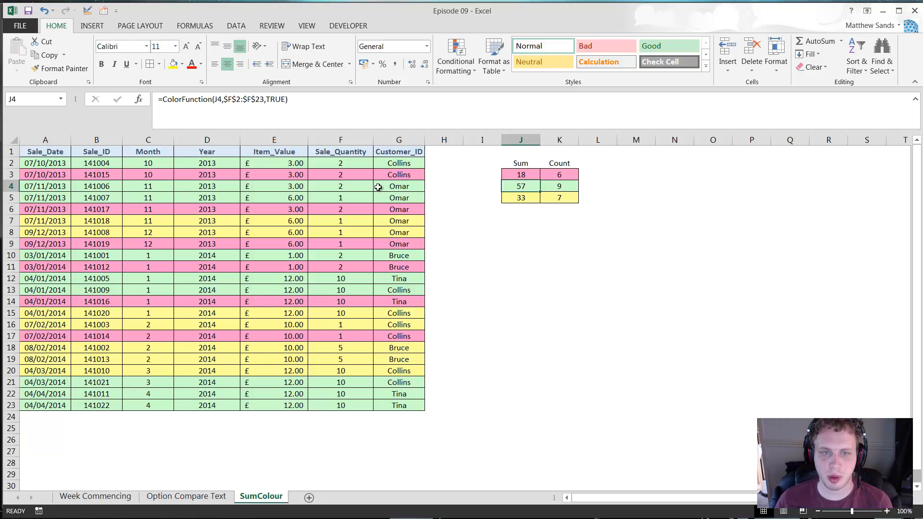
mouse_move(315, 301)
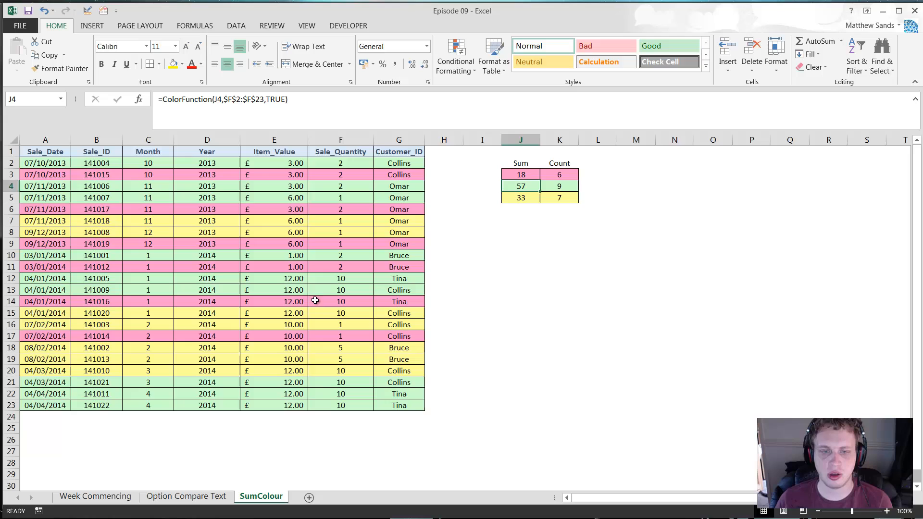
mouse_move(533, 184)
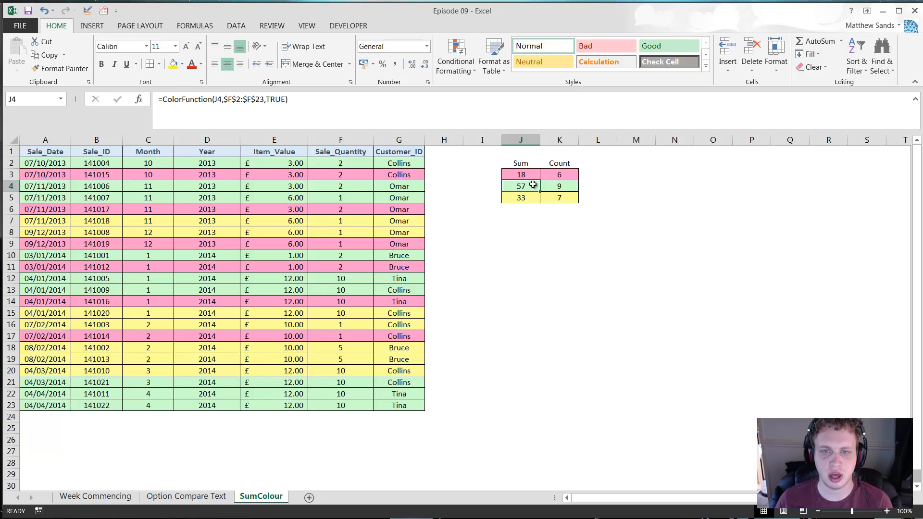
click(520, 174)
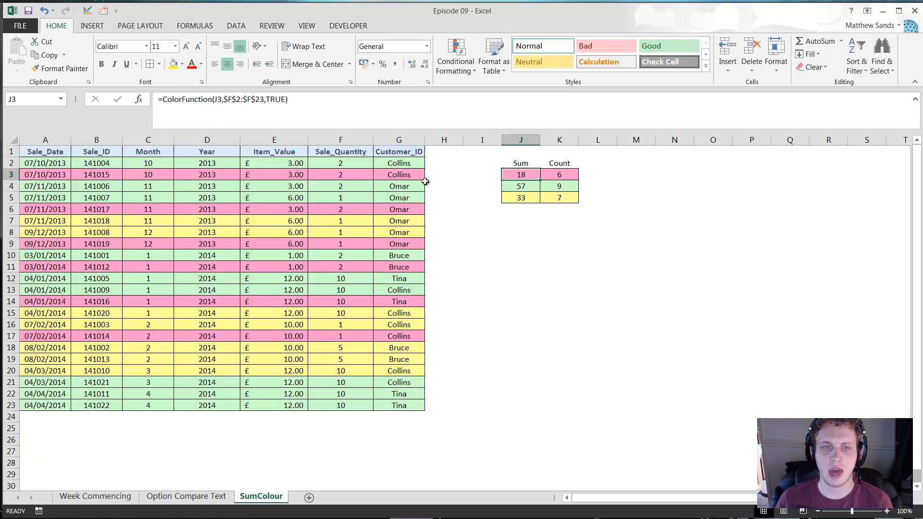
mouse_move(190, 99)
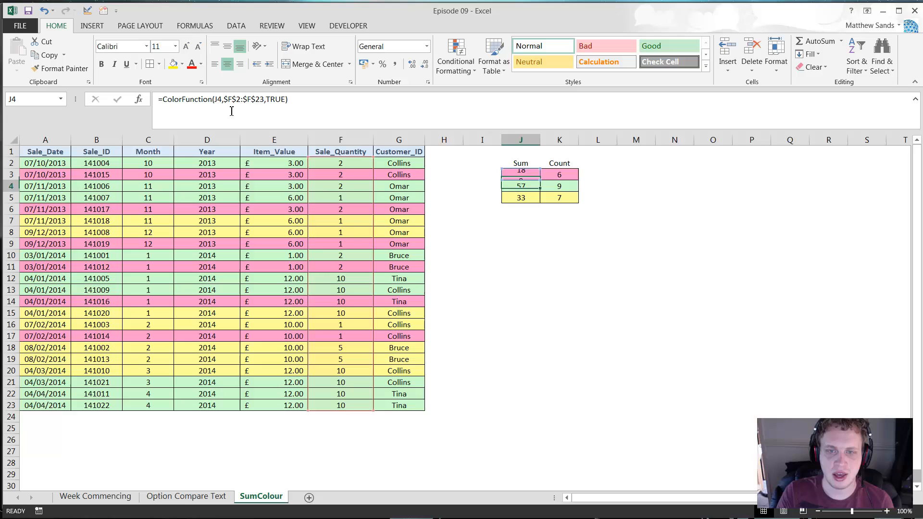
click(520, 186)
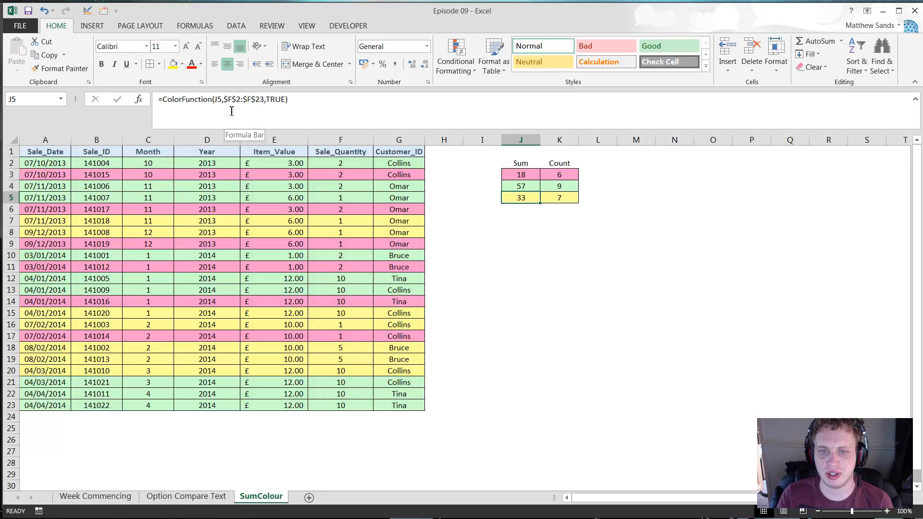
click(520, 173)
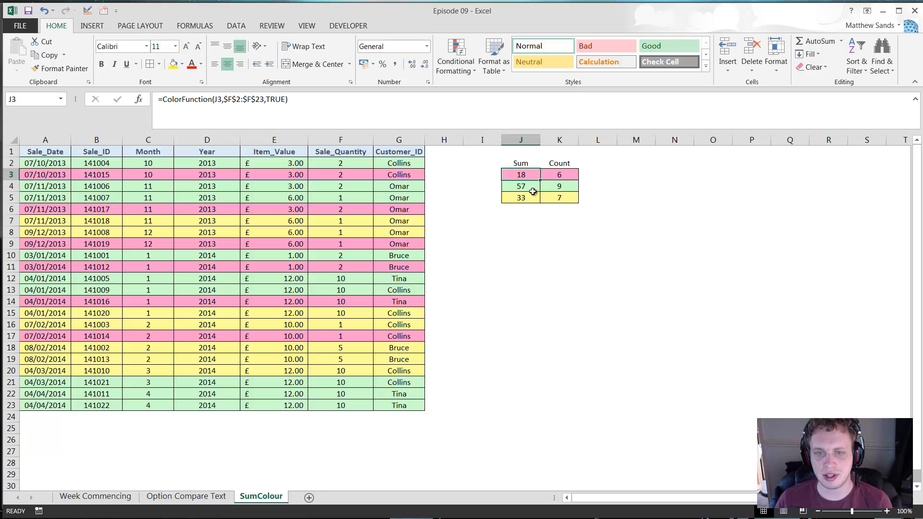
mouse_move(502, 161)
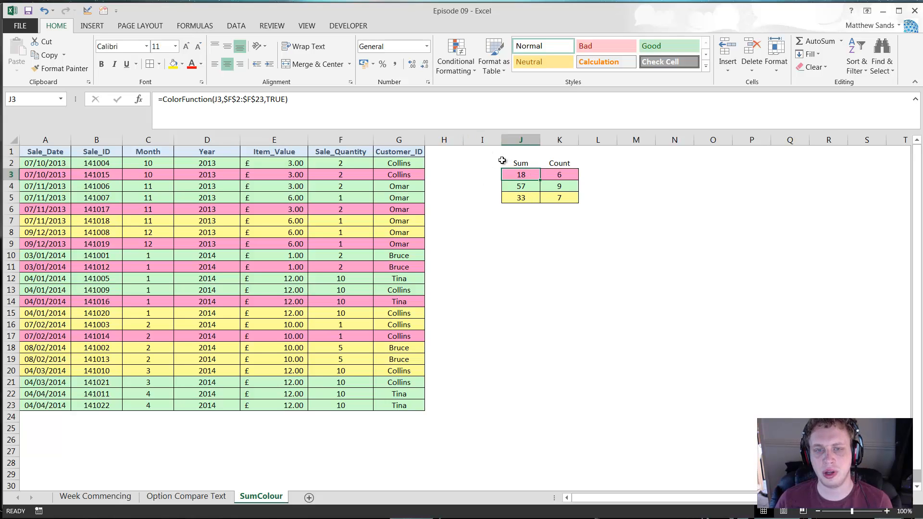
mouse_move(396, 405)
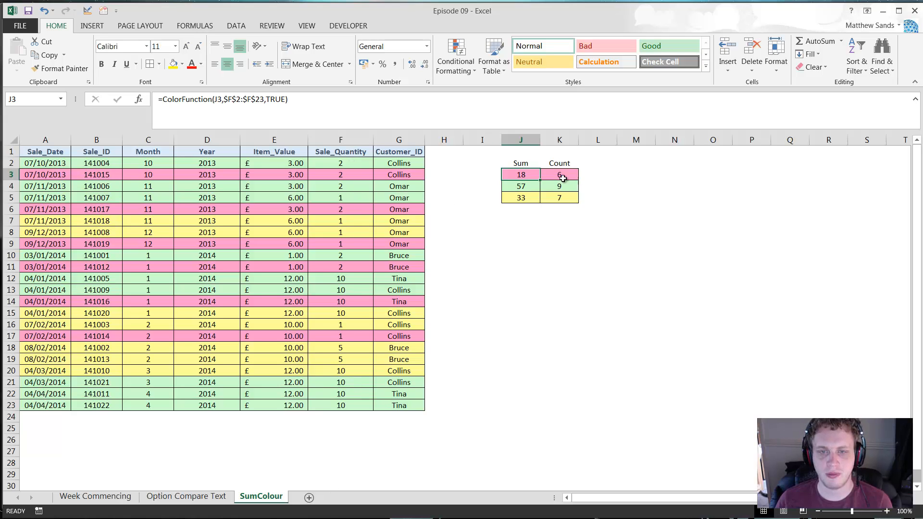
mouse_move(188, 87)
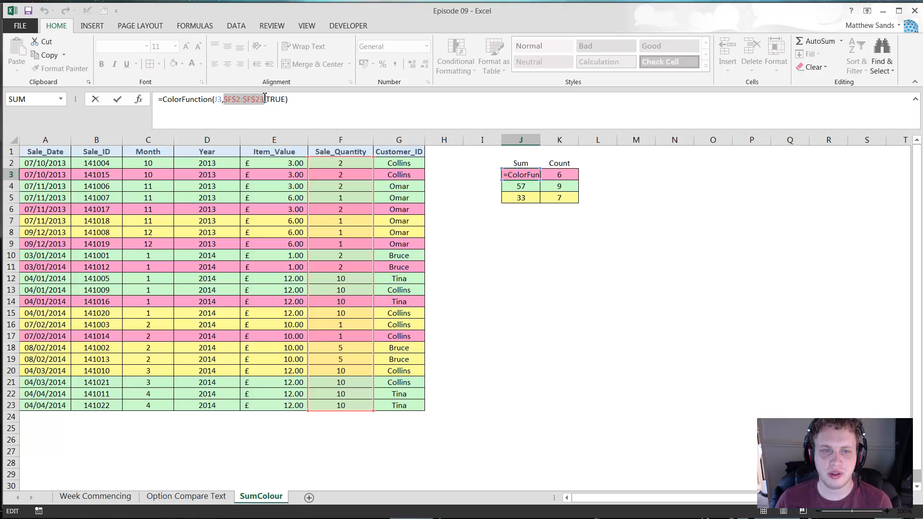
click(281, 99)
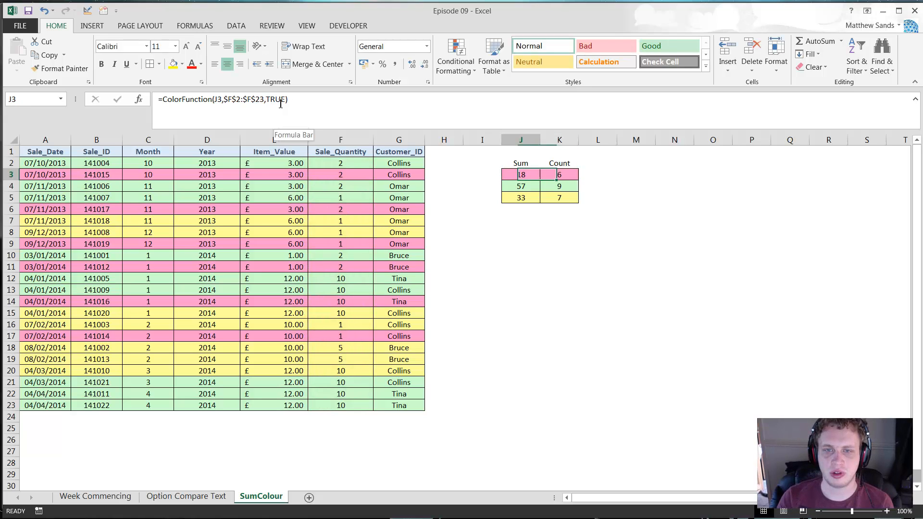
click(558, 174)
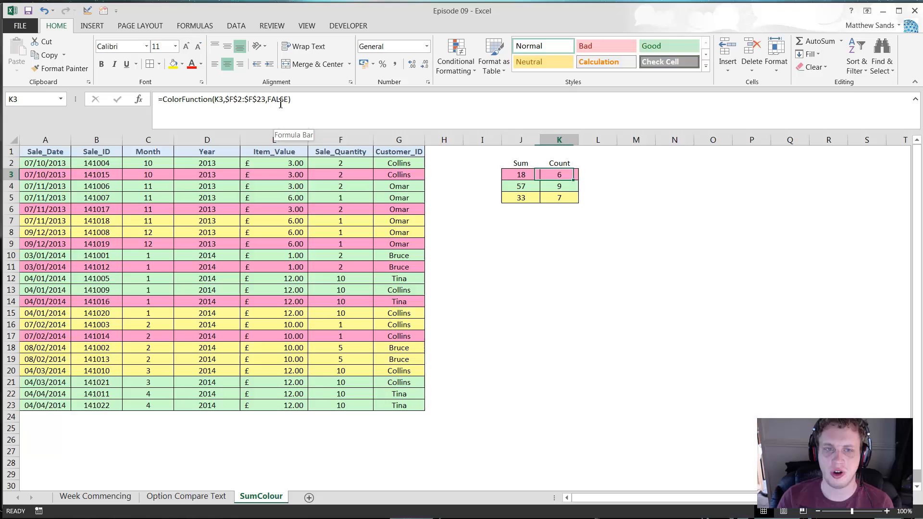
click(520, 174)
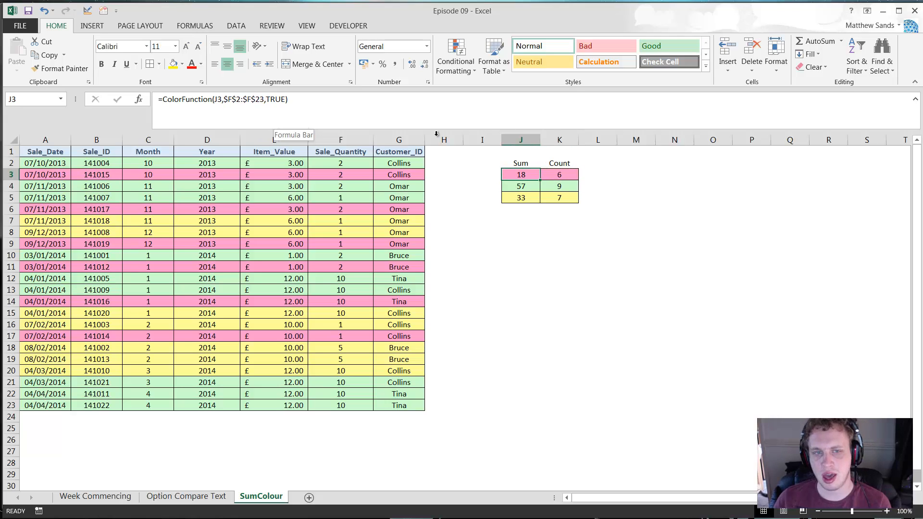
click(520, 186)
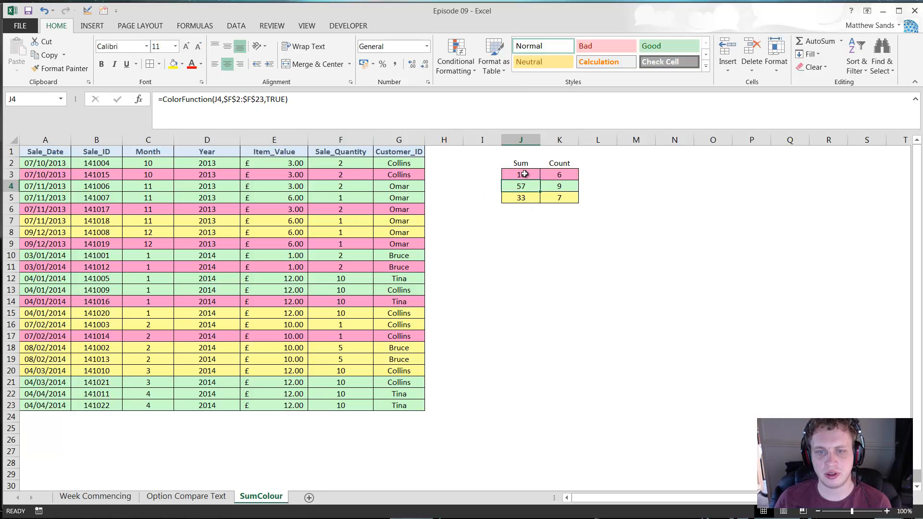
click(520, 174)
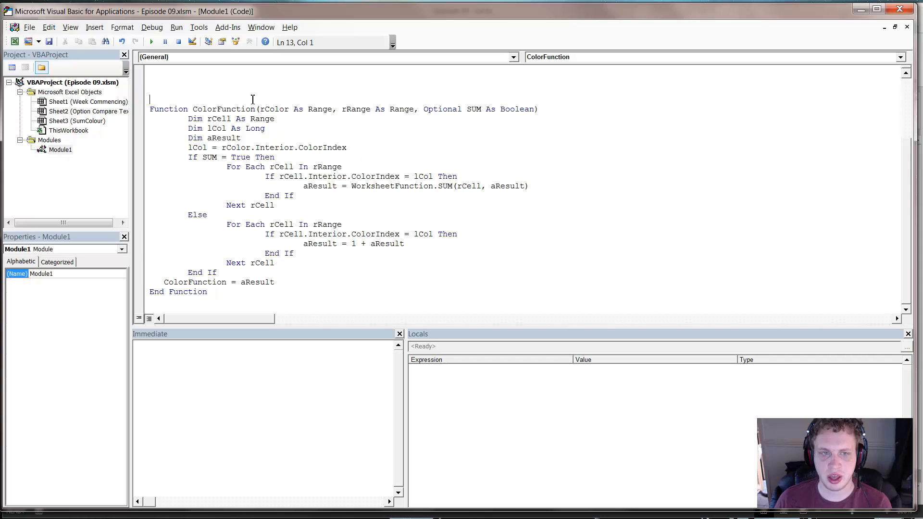
double_click(168, 109)
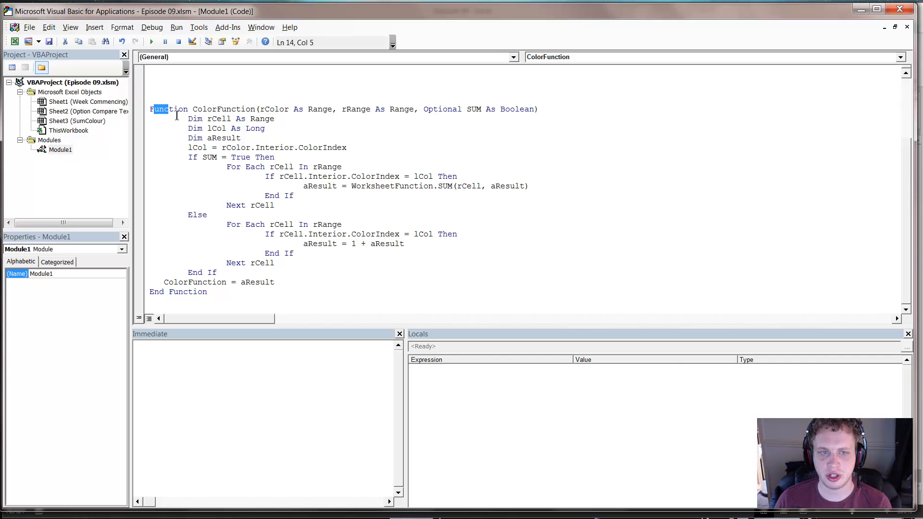
click(347, 109)
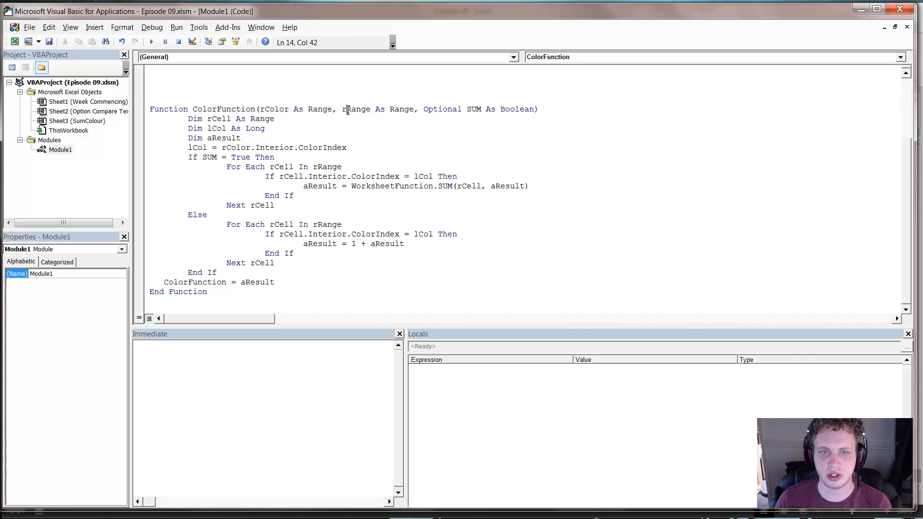
click(370, 109)
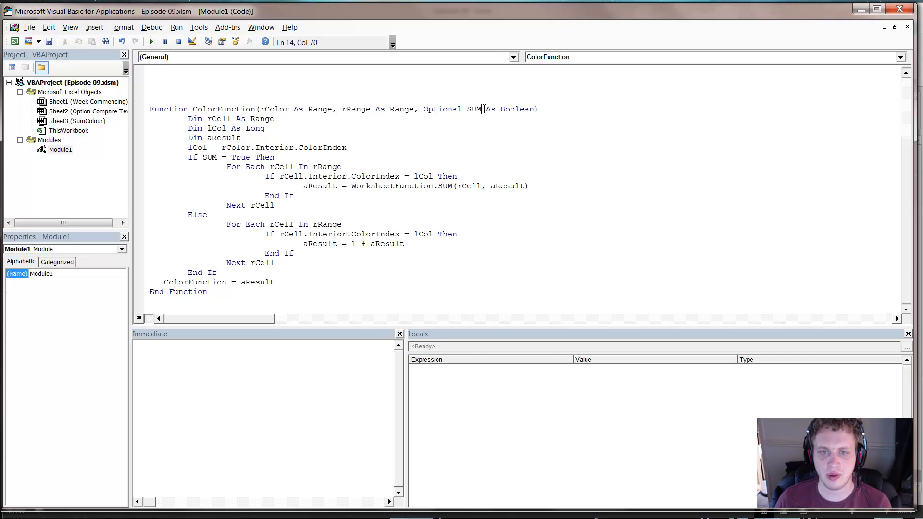
double_click(472, 109)
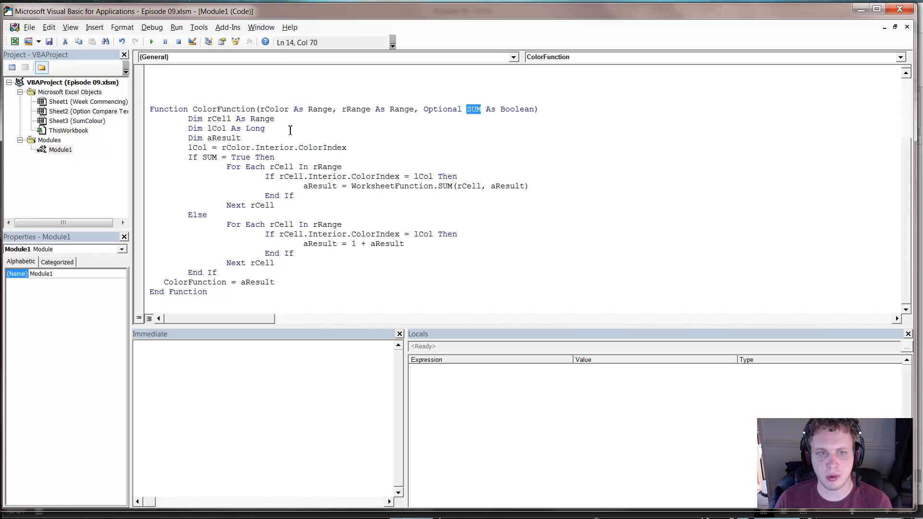
drag(188, 119, 240, 138)
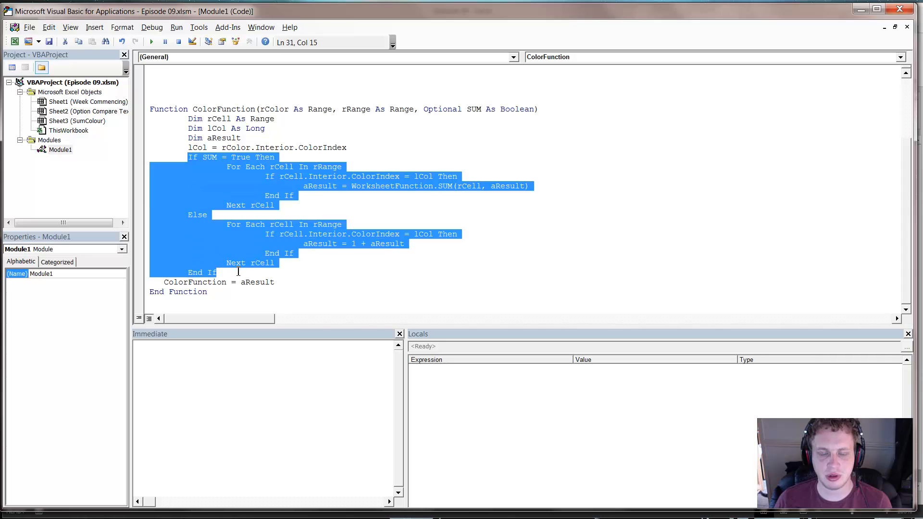
mouse_move(215, 172)
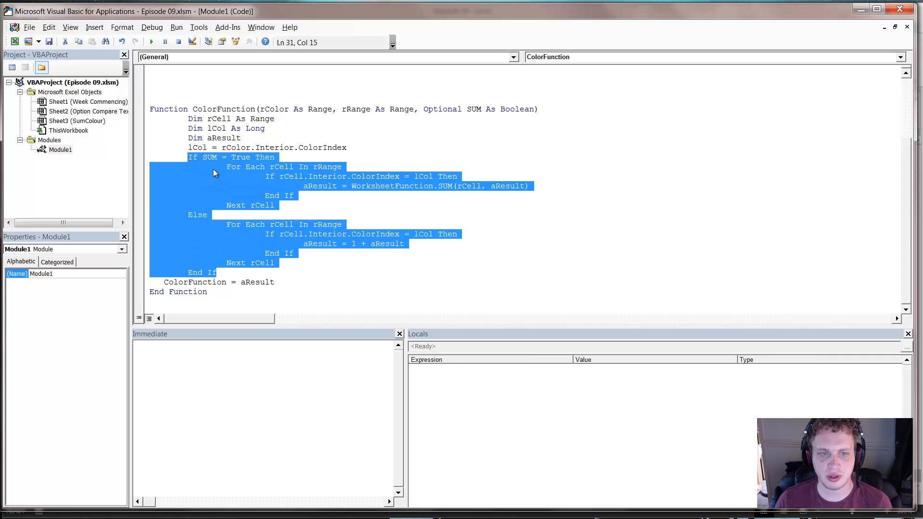
click(226, 183)
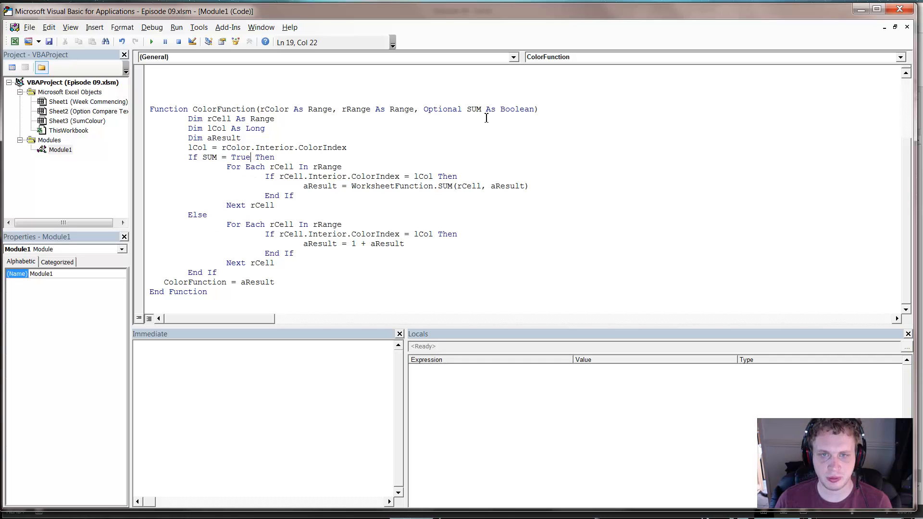
drag(269, 176, 273, 205)
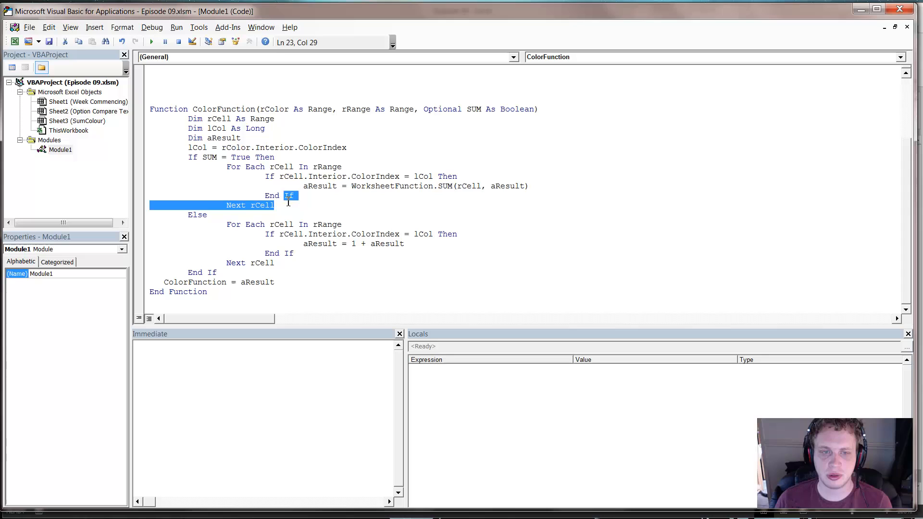
double_click(390, 186)
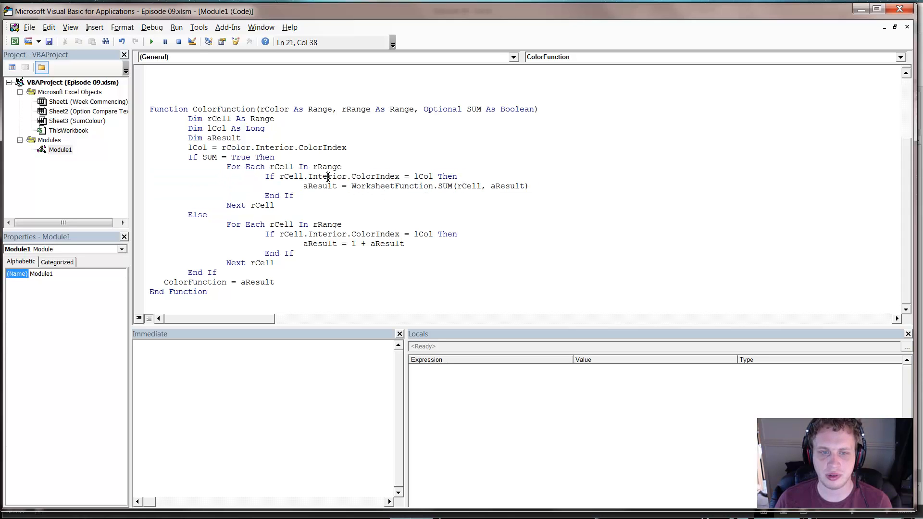
drag(235, 233, 273, 262)
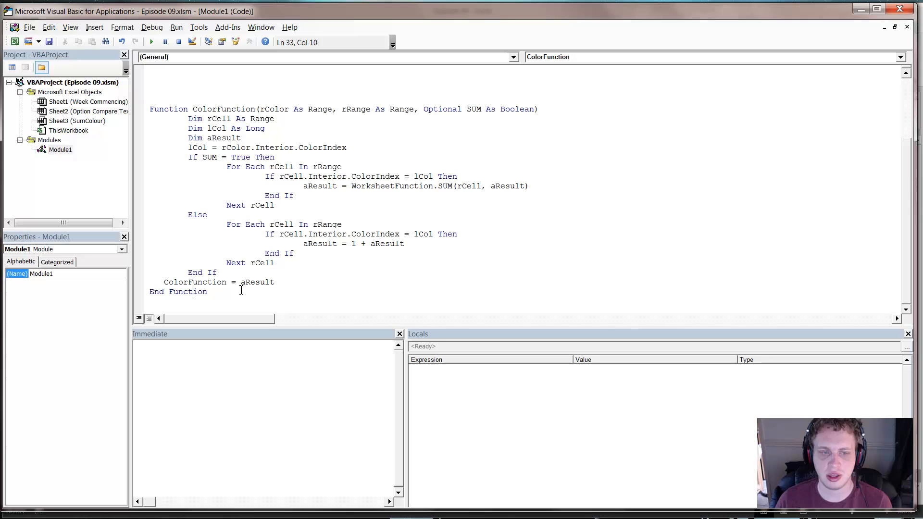
double_click(194, 282)
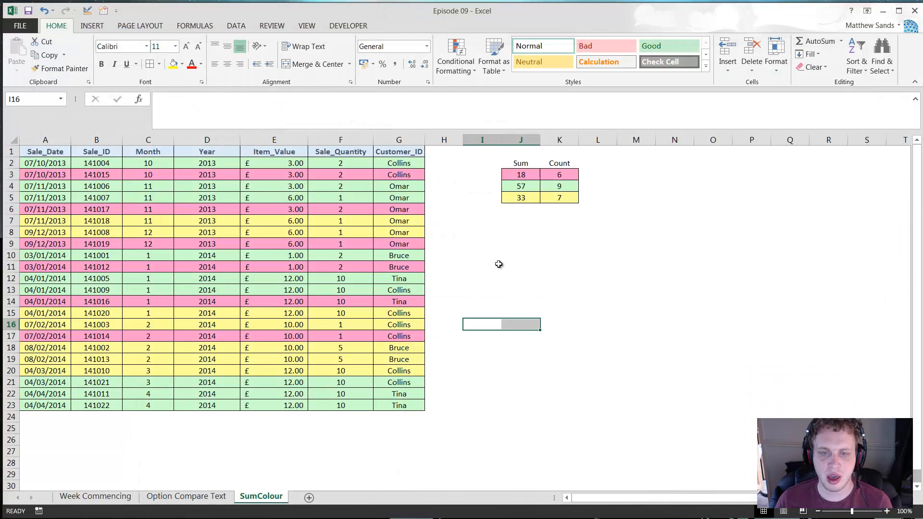
click(482, 220)
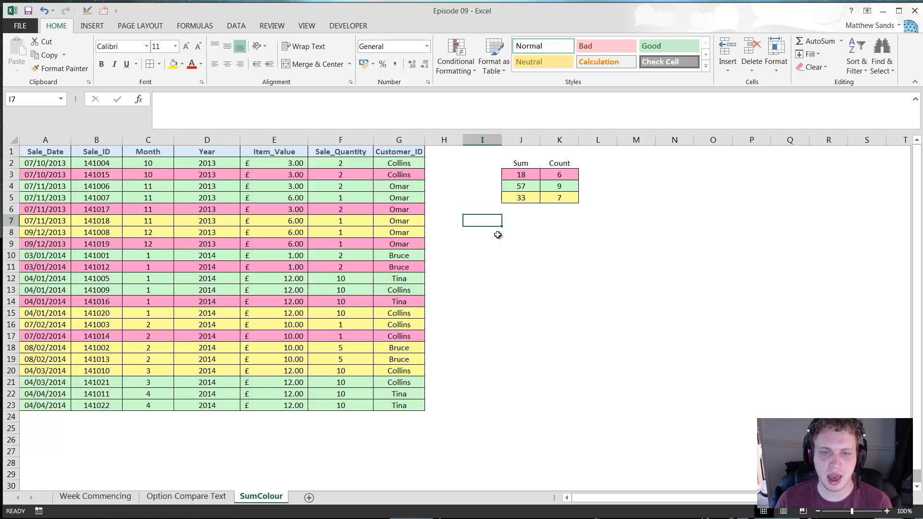